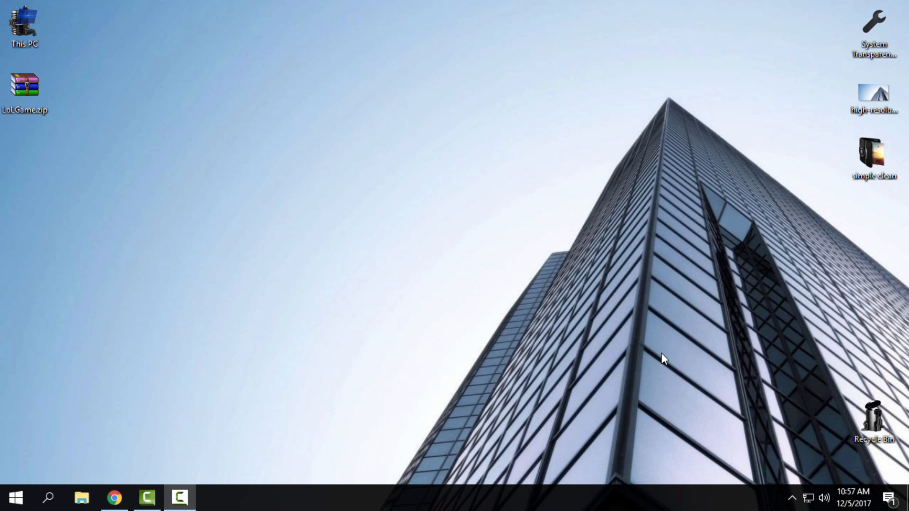
mouse_move(114, 199)
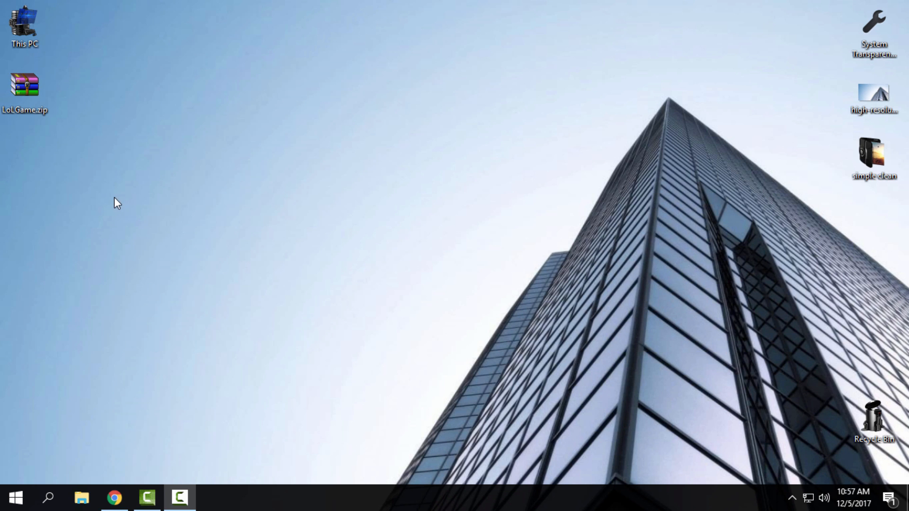
mouse_move(84, 153)
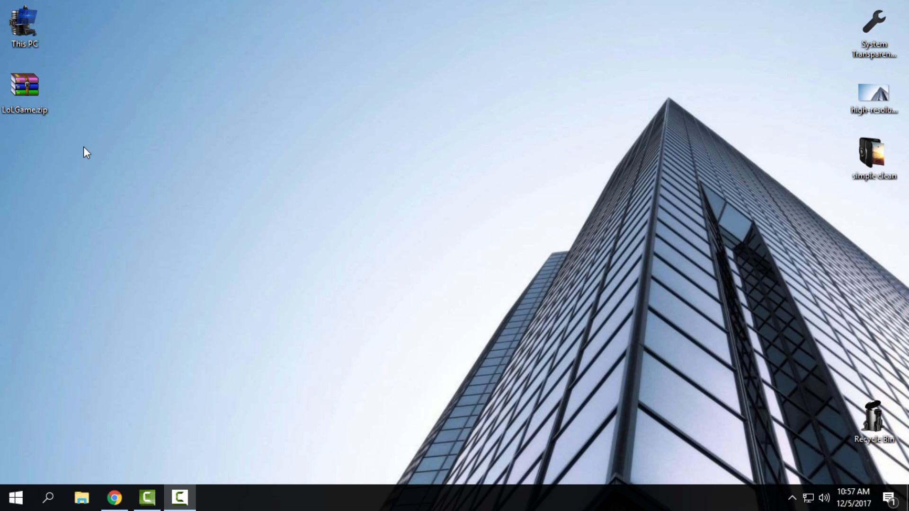
mouse_move(136, 107)
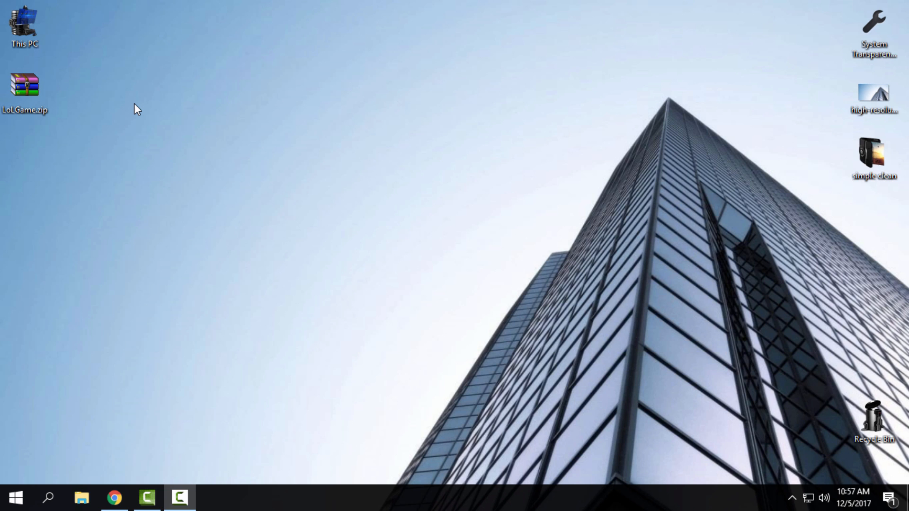
mouse_move(169, 176)
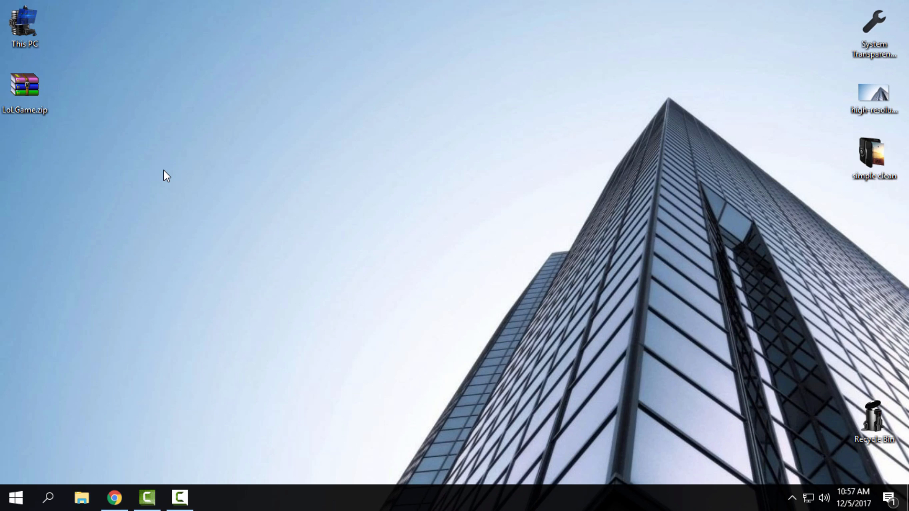
mouse_move(158, 176)
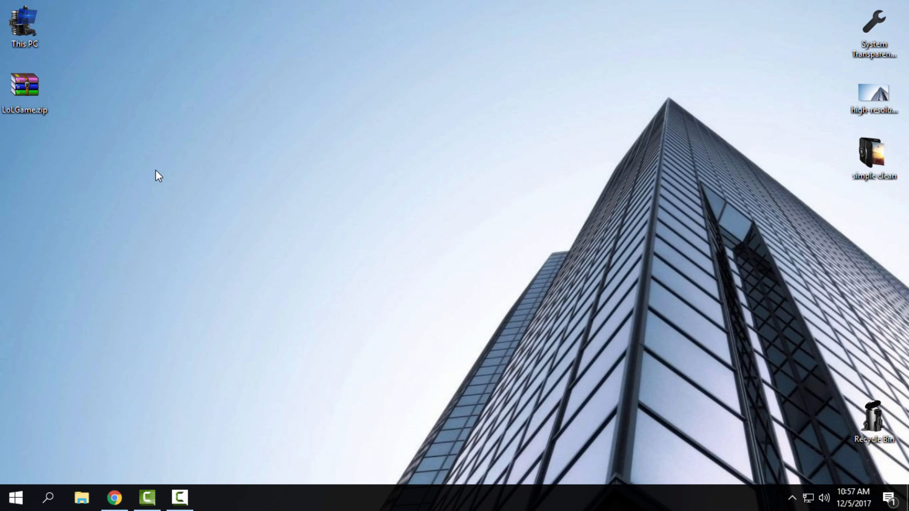
mouse_move(79, 114)
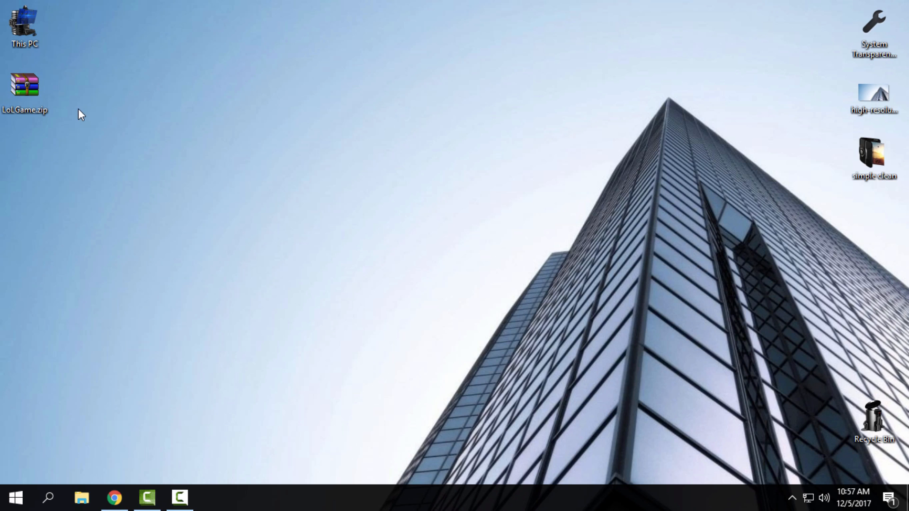
mouse_move(148, 102)
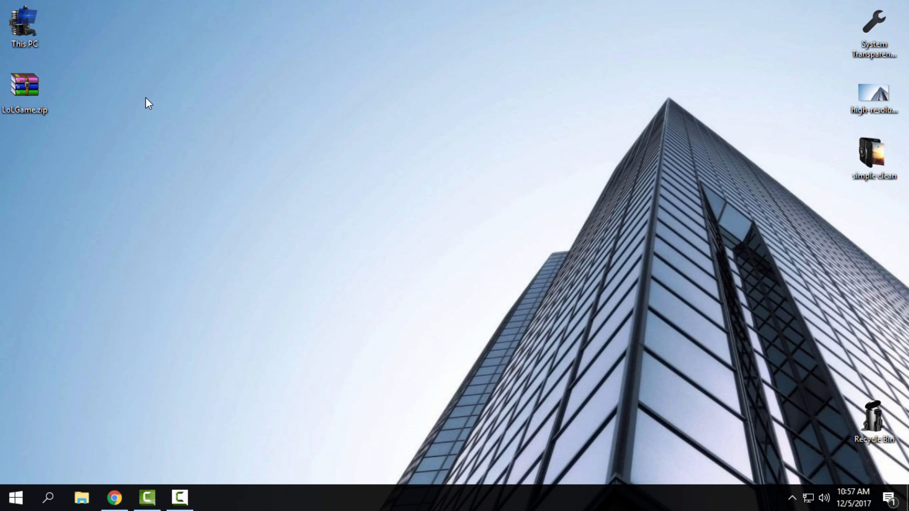
mouse_move(118, 138)
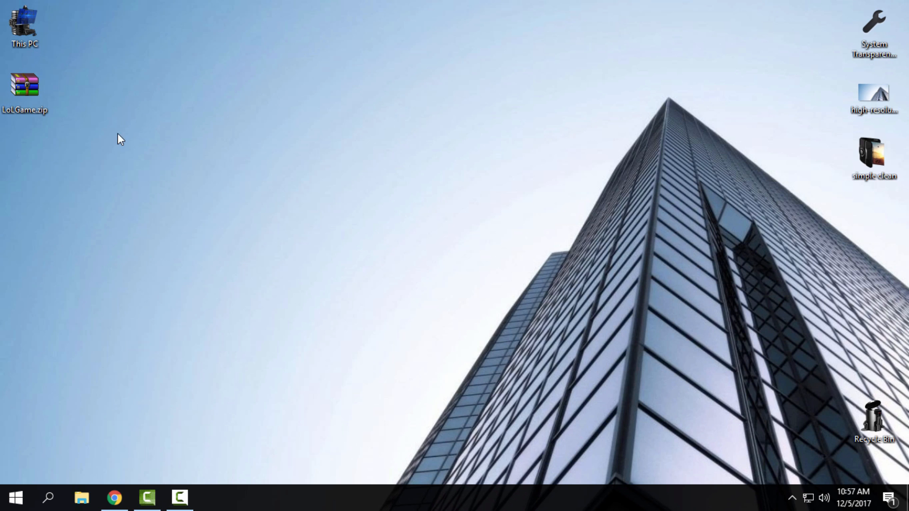
Extract LoLGame.zip to a LoLGame folder on the desktop and open it
right_click(23, 83)
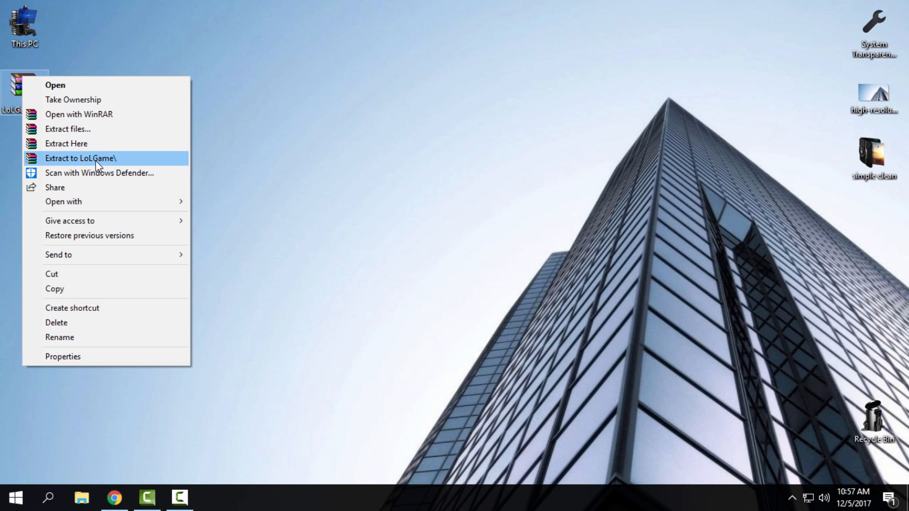
left_click(80, 158)
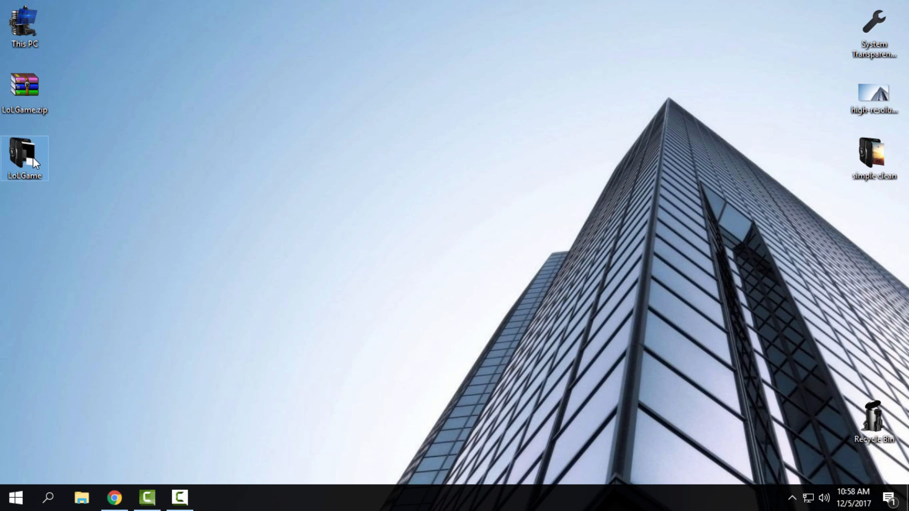
double_click(24, 158)
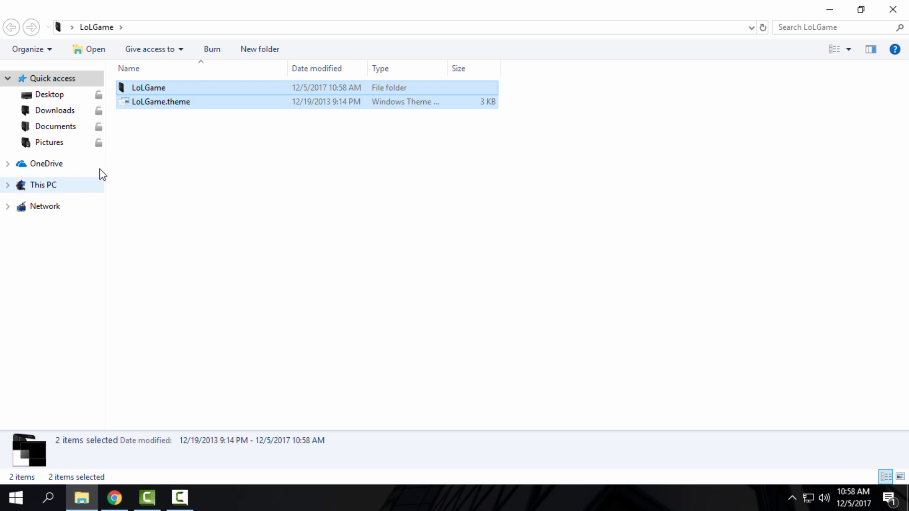
Copy the LoLGame folder and LoLGame.theme into C:\Windows\Resources\Themes, allowing administrator access
right_click(148, 87)
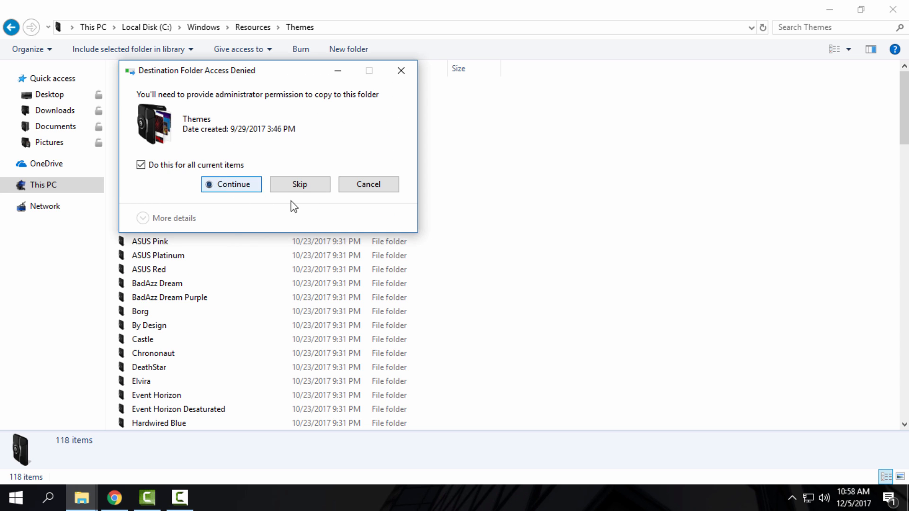
left_click(231, 184)
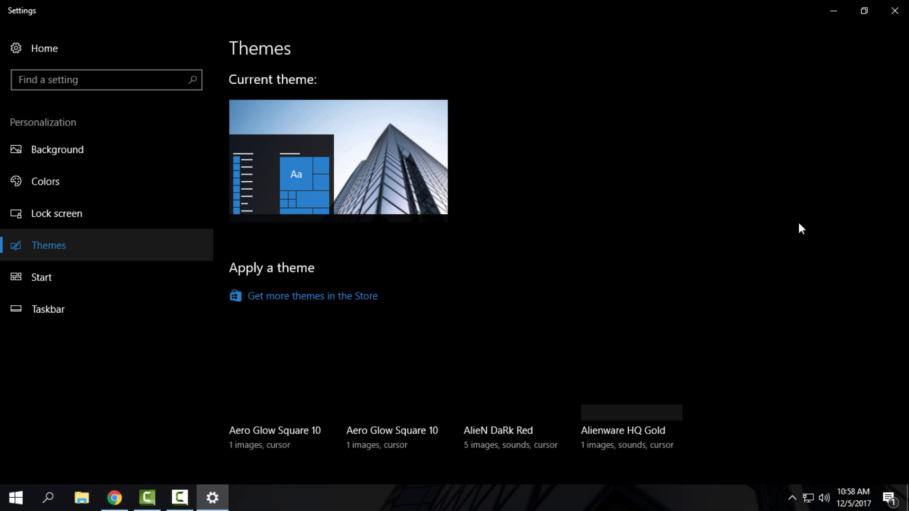
mouse_move(766, 248)
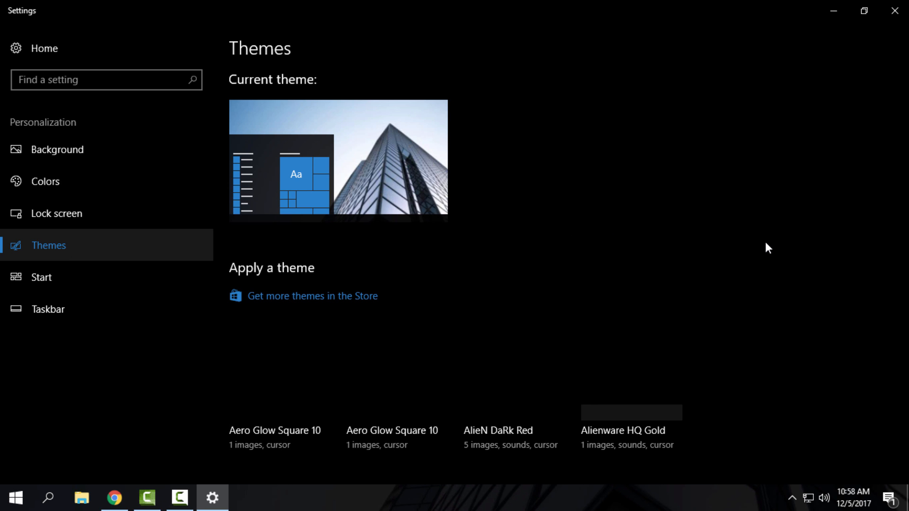
Scroll the Settings theme list and apply the LoL Game VS theme
scroll("down", 3)
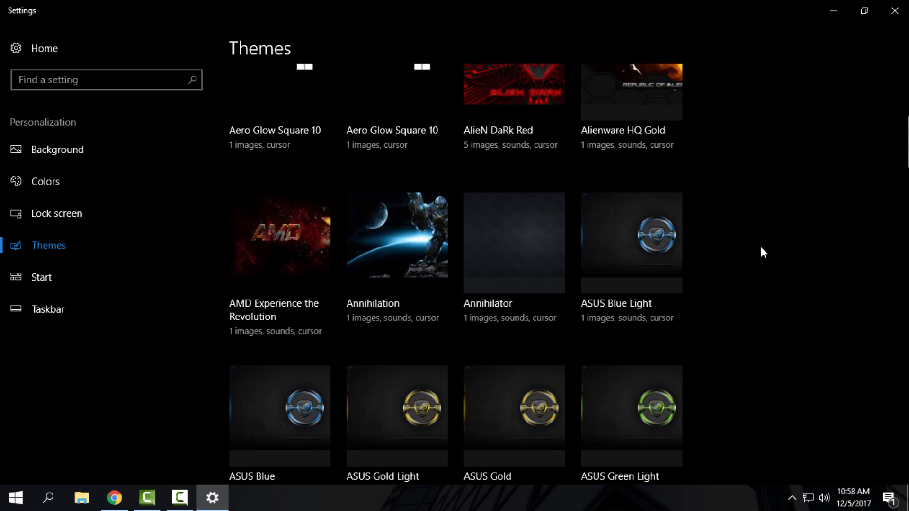
scroll("down", 3)
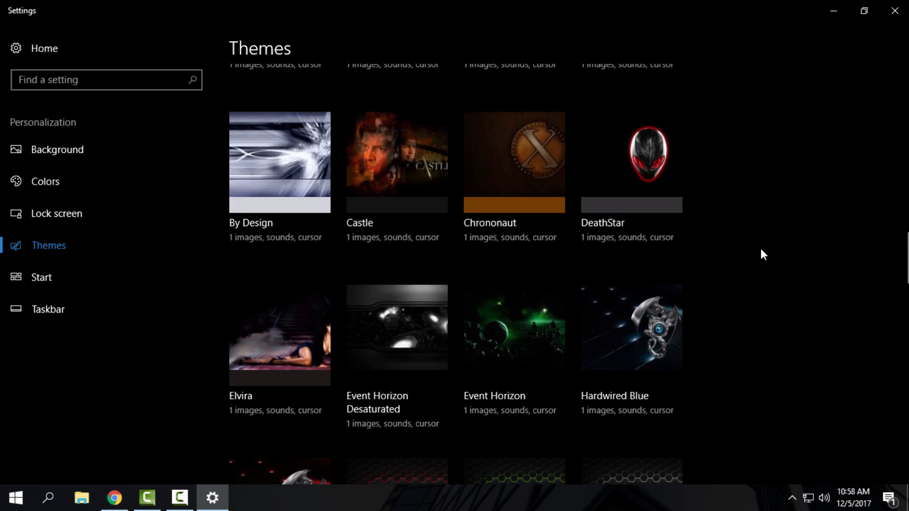
scroll("down", 3)
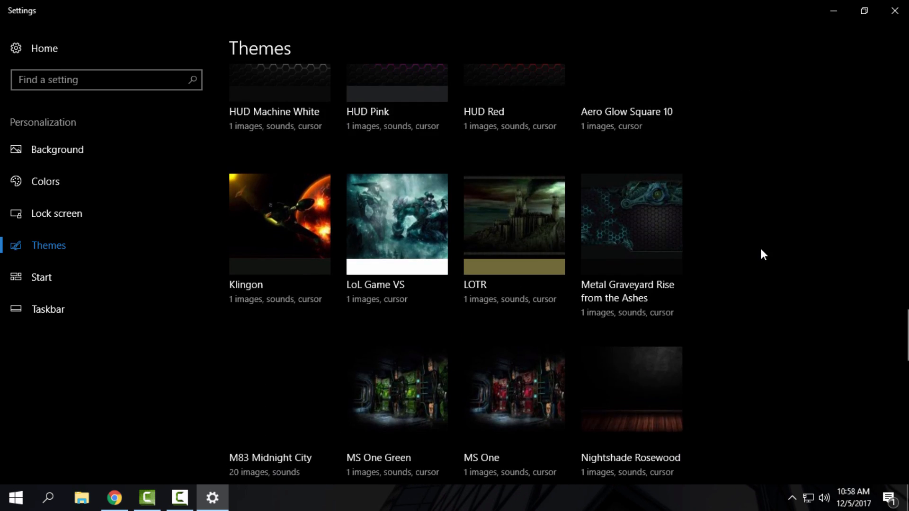
mouse_move(403, 237)
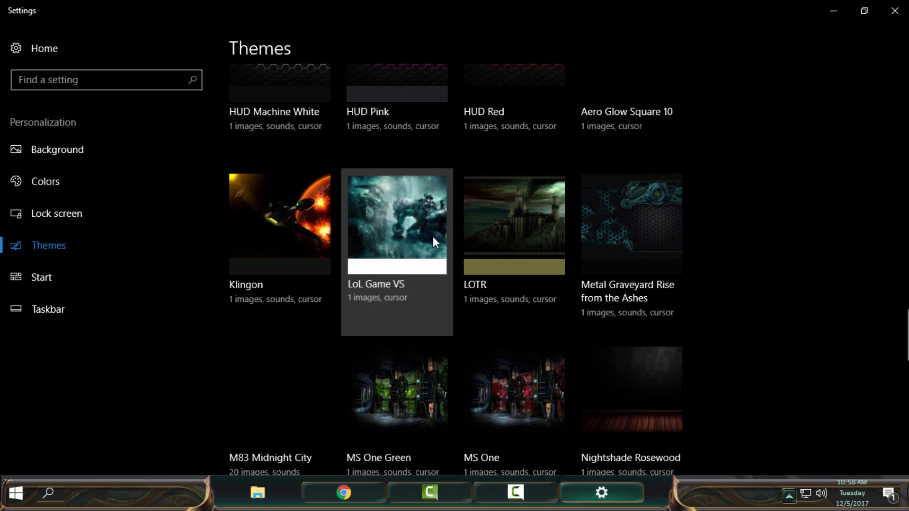
left_click(396, 221)
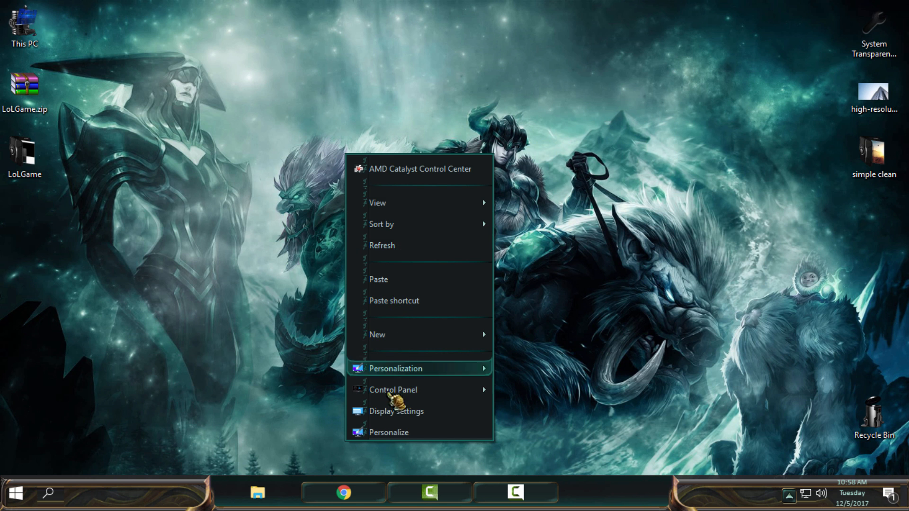
left_click(381, 245)
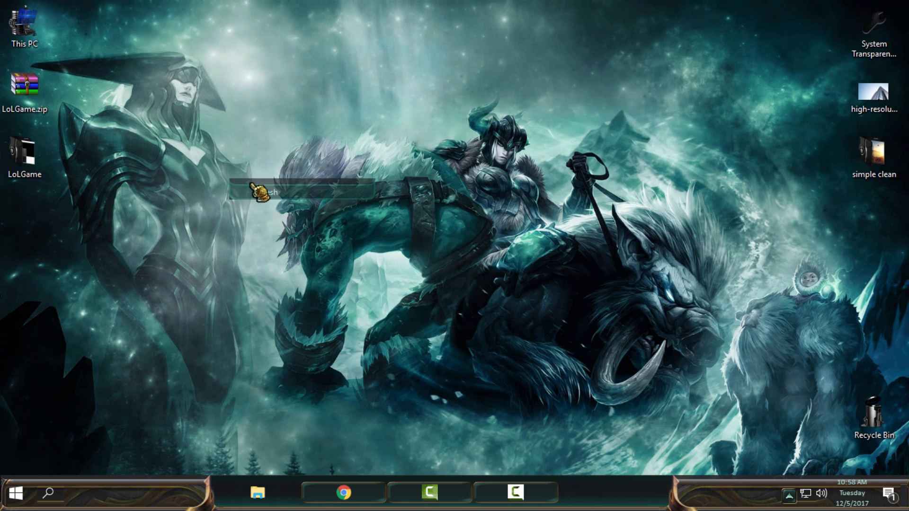
left_click(17, 493)
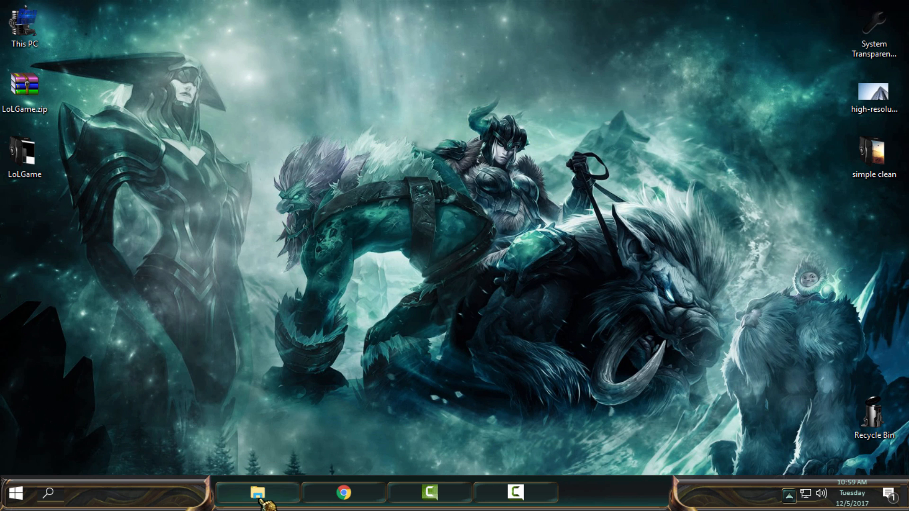
left_click(258, 501)
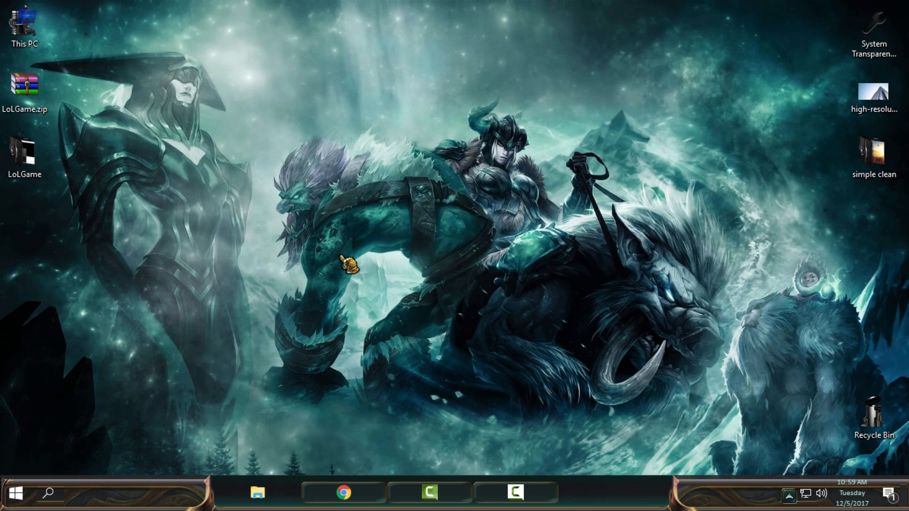
left_click(18, 491)
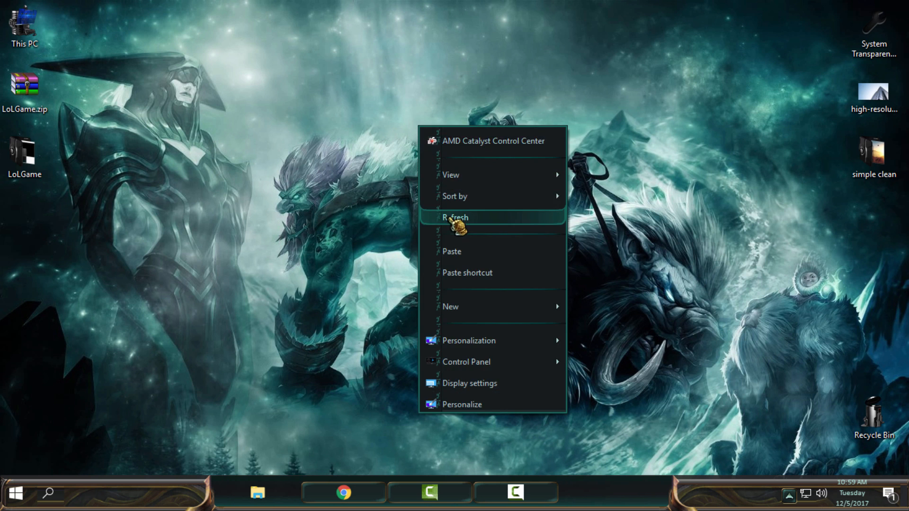
left_click(16, 491)
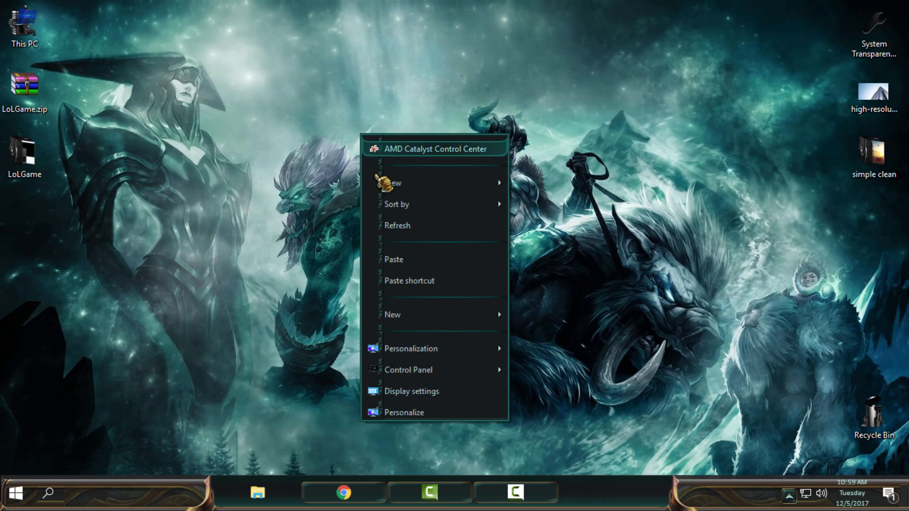
left_click(18, 492)
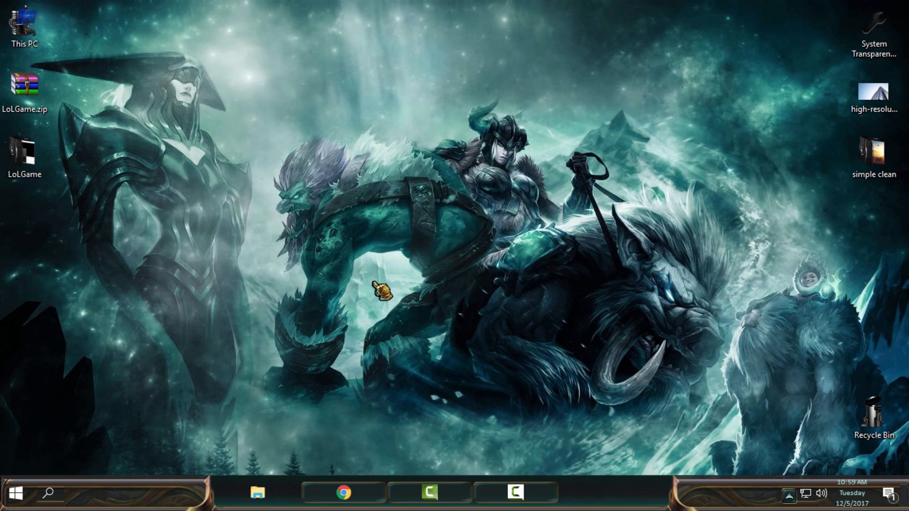
mouse_move(336, 192)
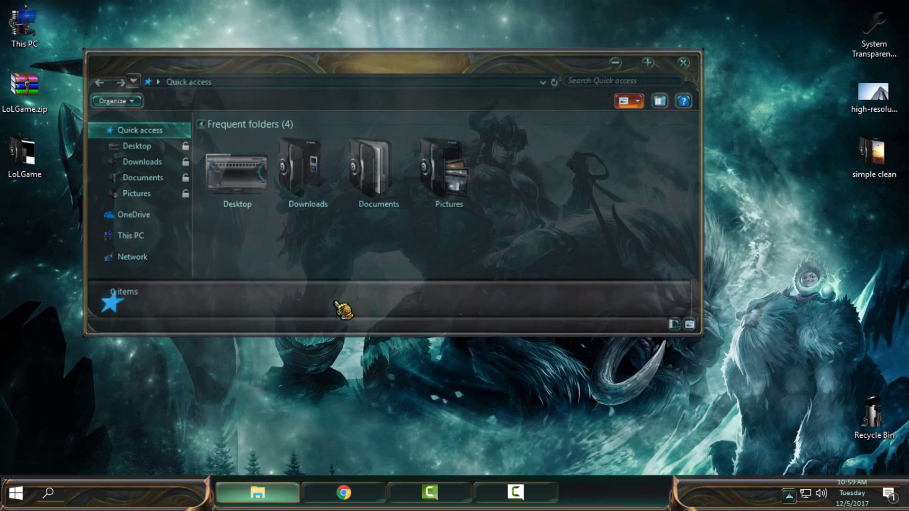
View This PC's drives in the themed dark Explorer window, then close the window
left_click(129, 236)
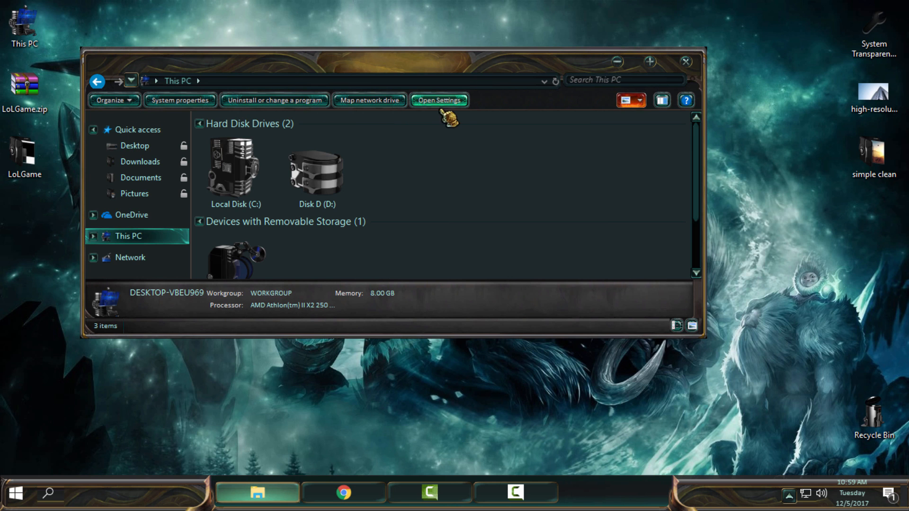
mouse_move(442, 108)
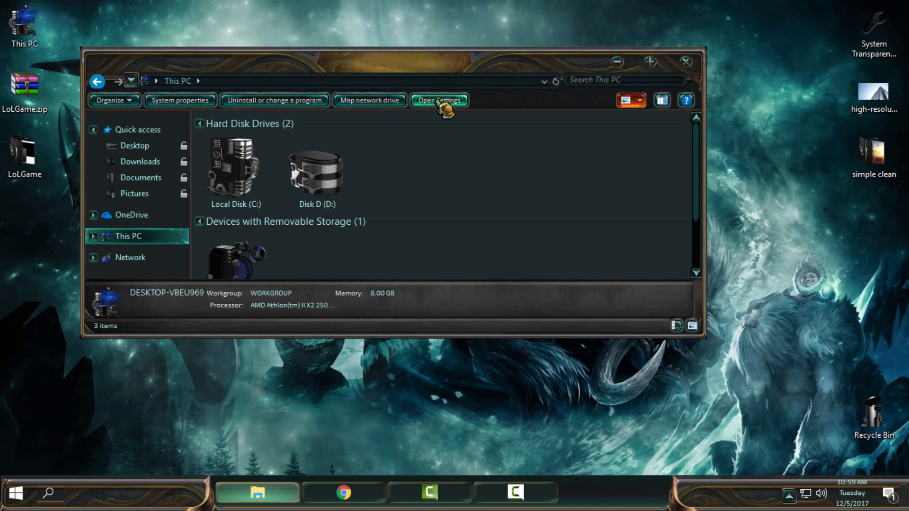
mouse_move(140, 170)
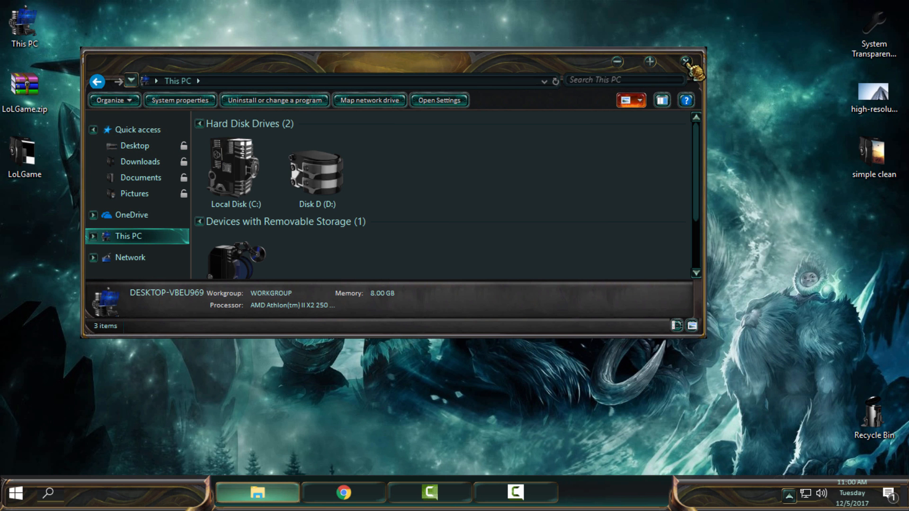
left_click(18, 494)
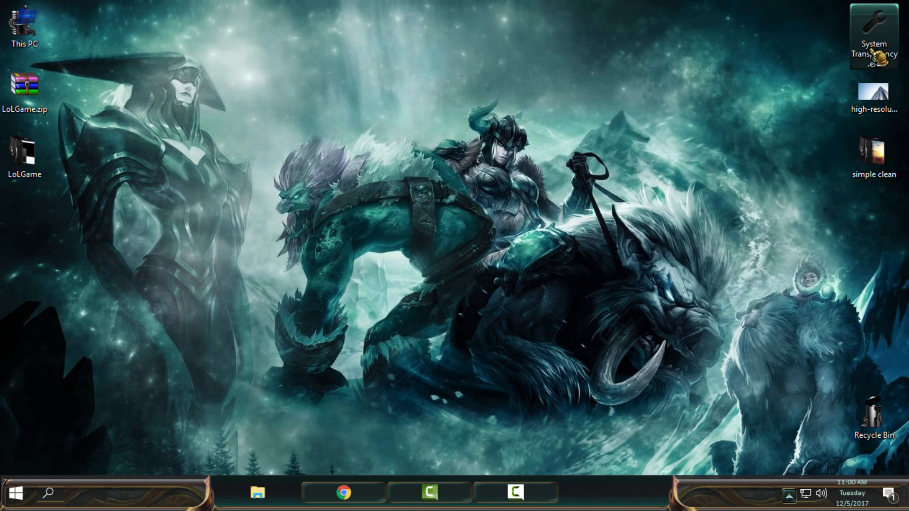
Set System Transparency to 225 for right-click menus, taskbar, Start menu and Explorer windows
double_click(871, 24)
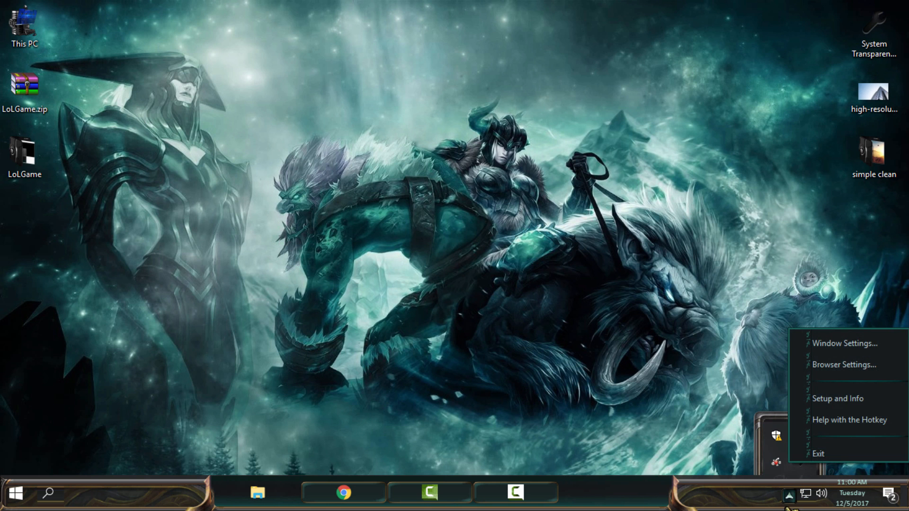
mouse_move(851, 412)
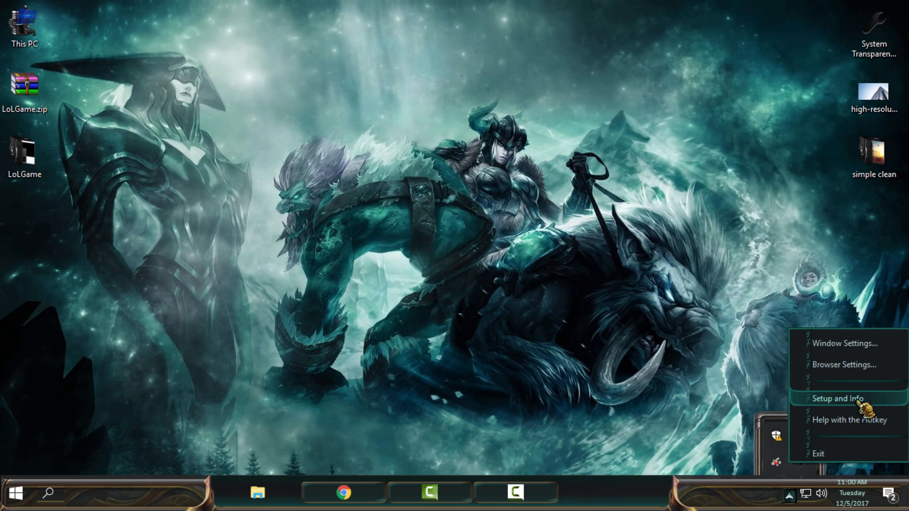
left_click(834, 398)
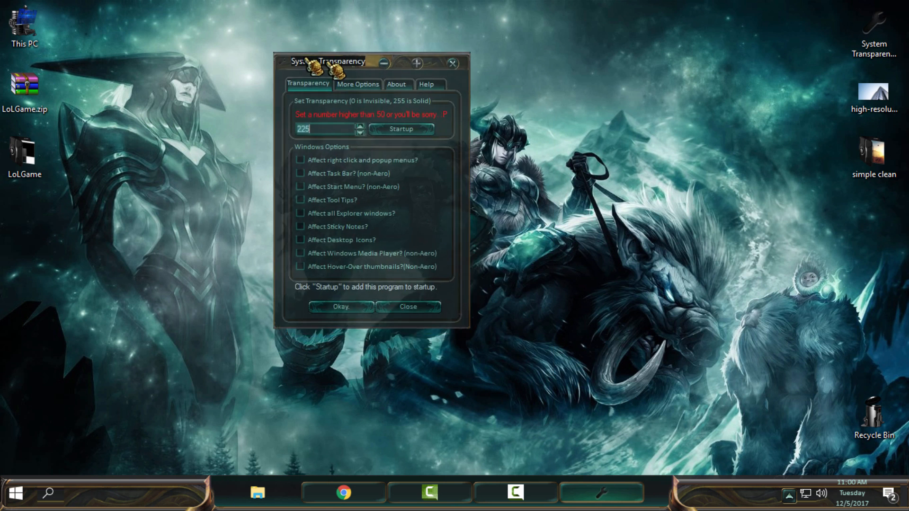
left_click_drag(366, 62, 511, 96)
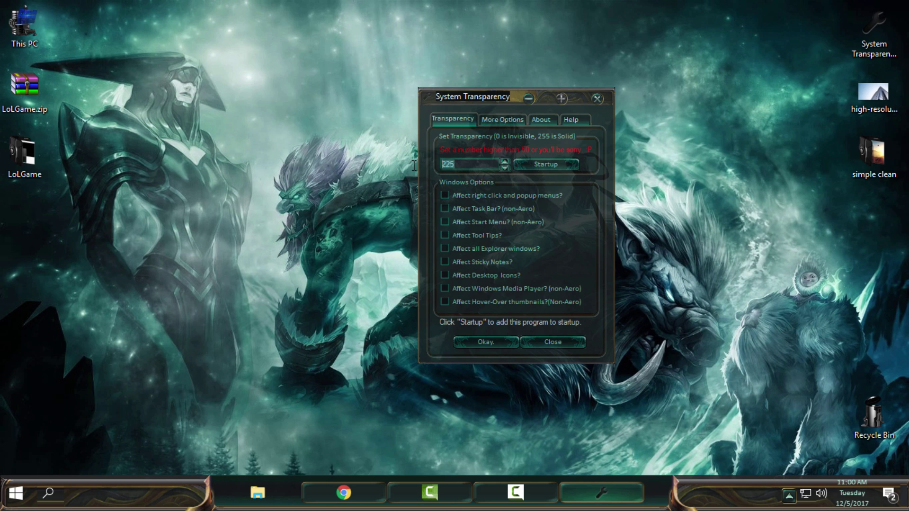
left_click(445, 195)
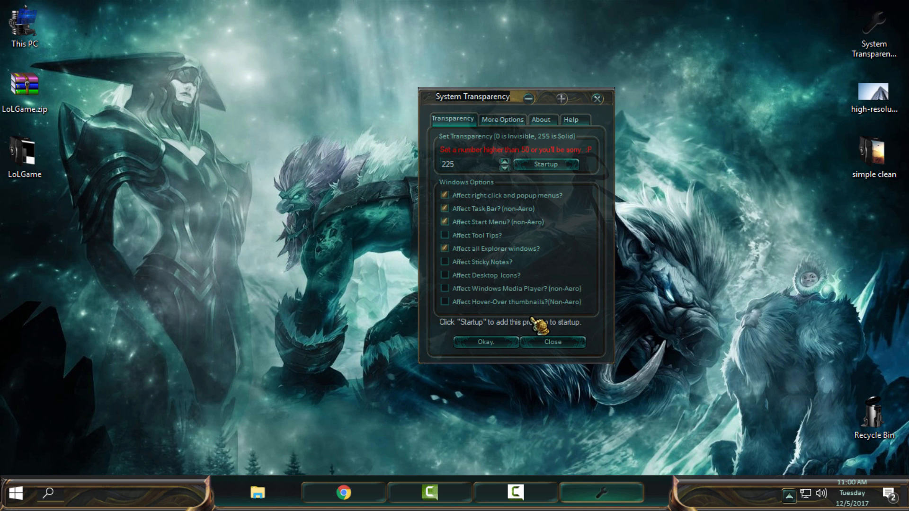
left_click(552, 341)
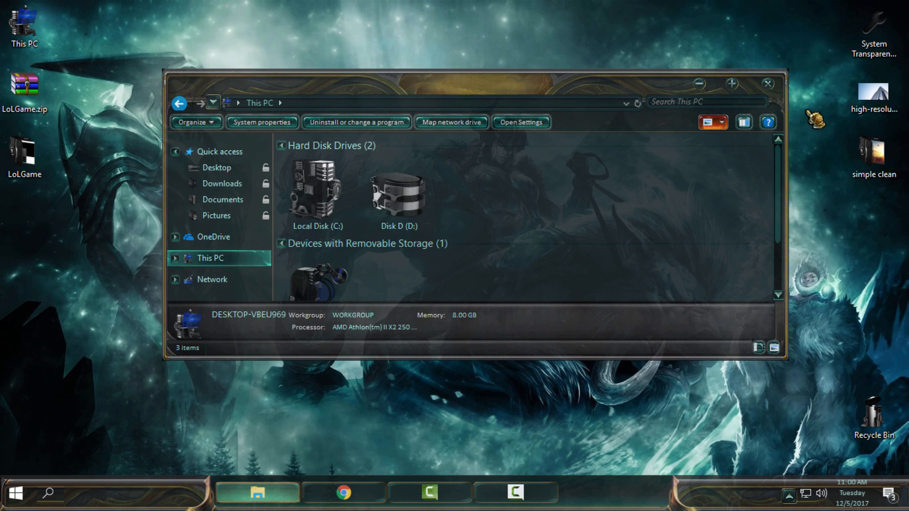
left_click(731, 83)
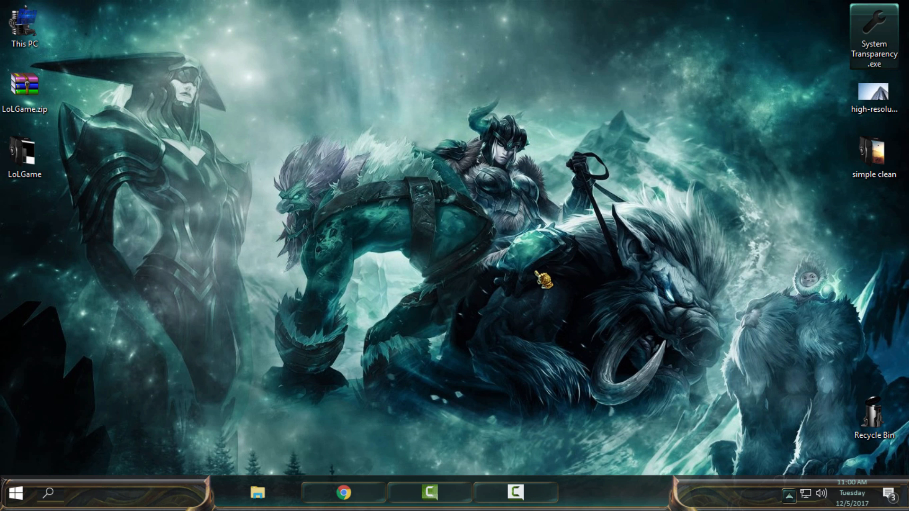
left_click(18, 493)
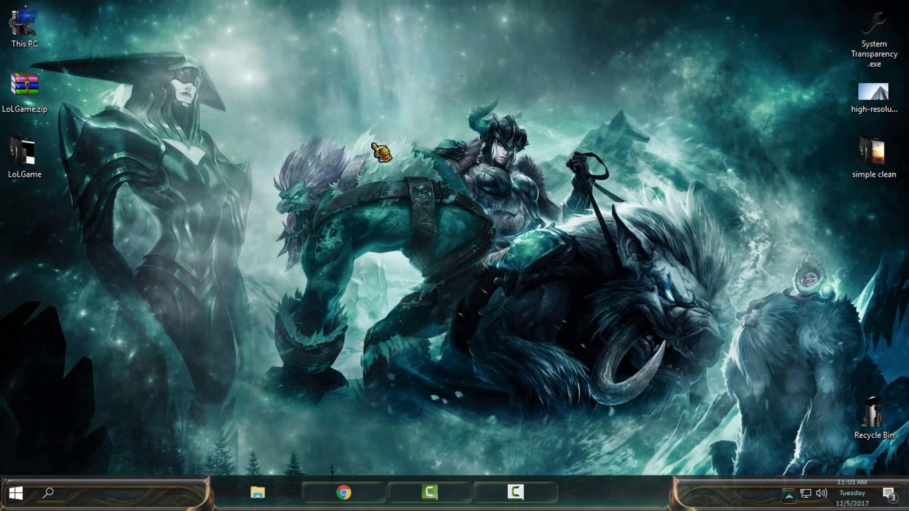
left_click(878, 22)
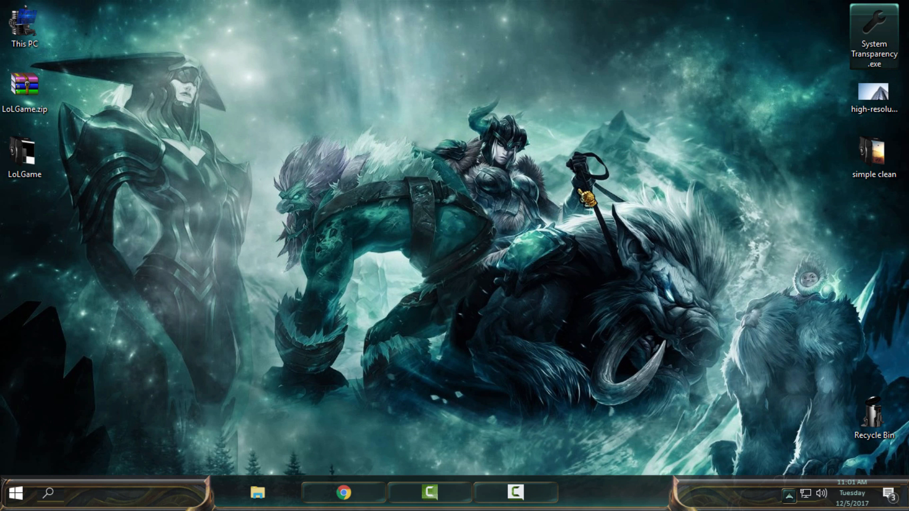
left_click(260, 498)
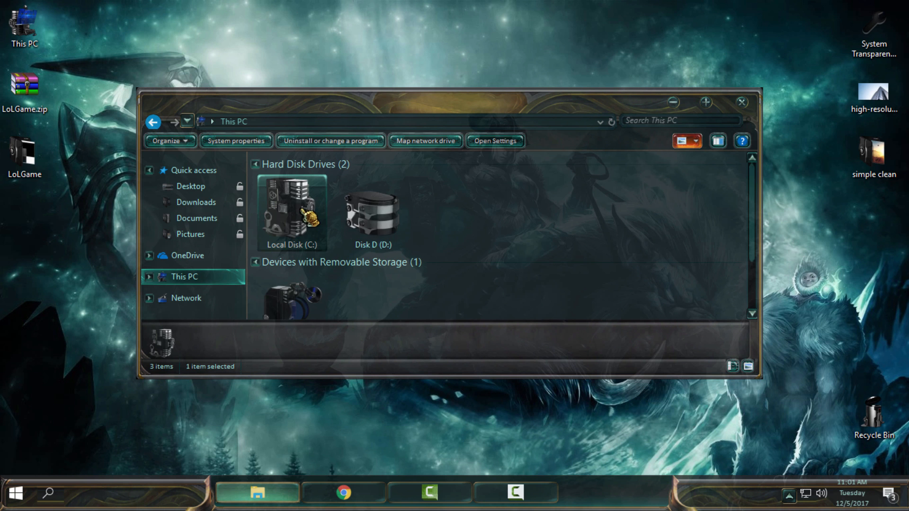
double_click(289, 211)
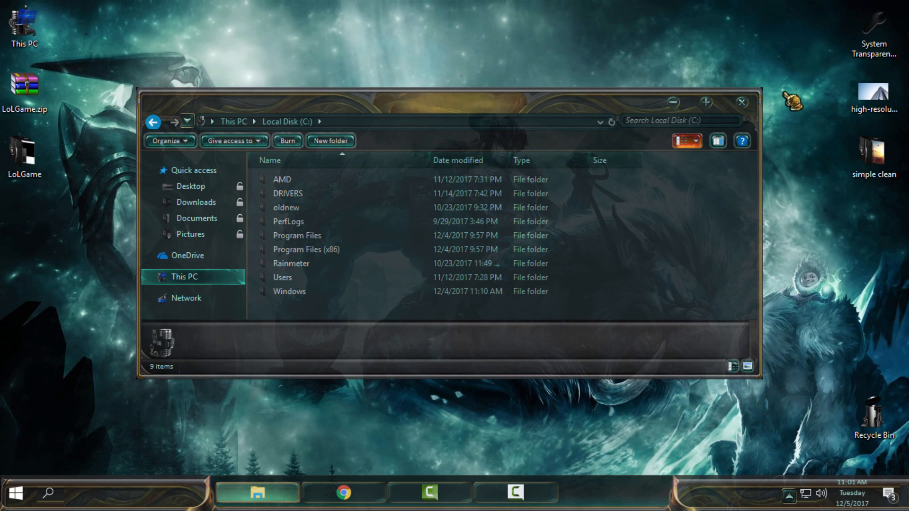
left_click(18, 493)
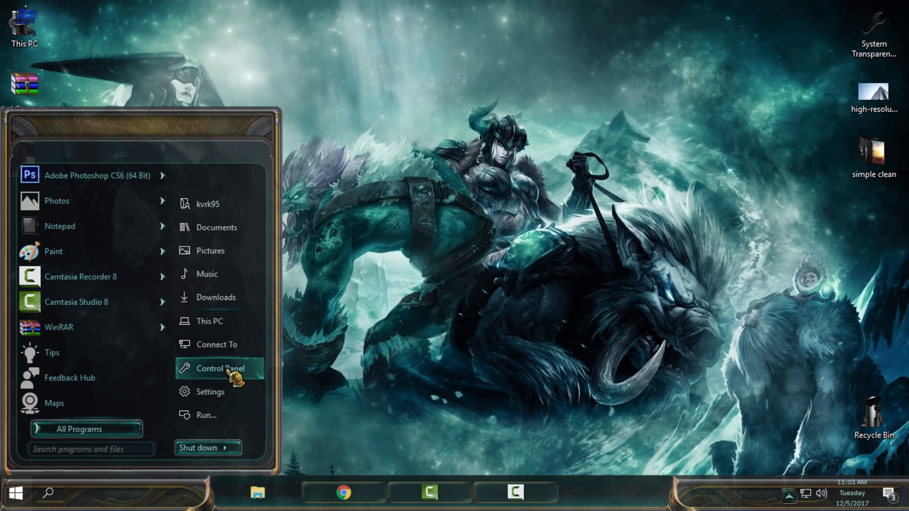
left_click(218, 368)
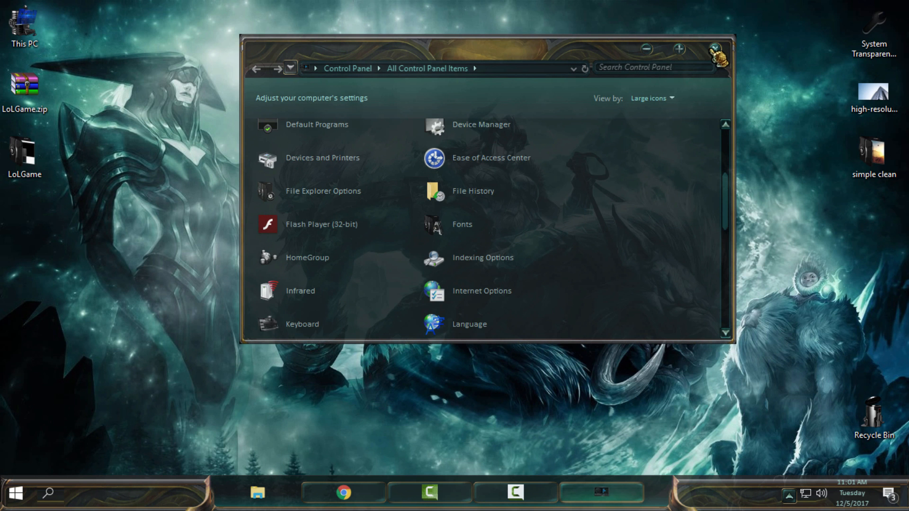
left_click(18, 493)
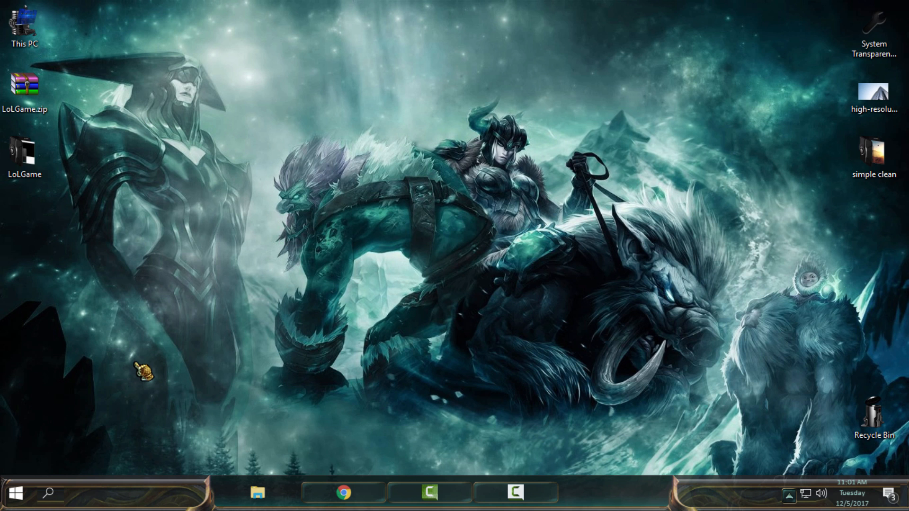
Open the Start menu to reach StartIsBack settings
left_click(18, 501)
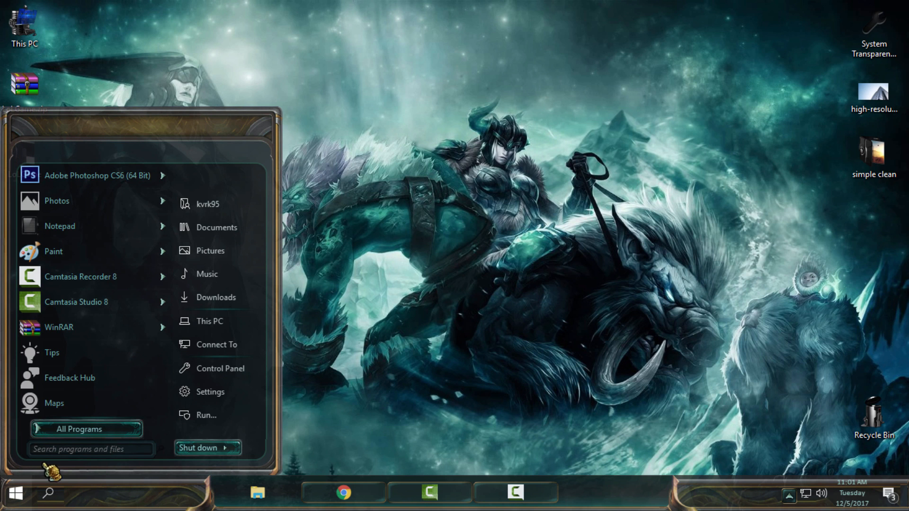
mouse_move(295, 142)
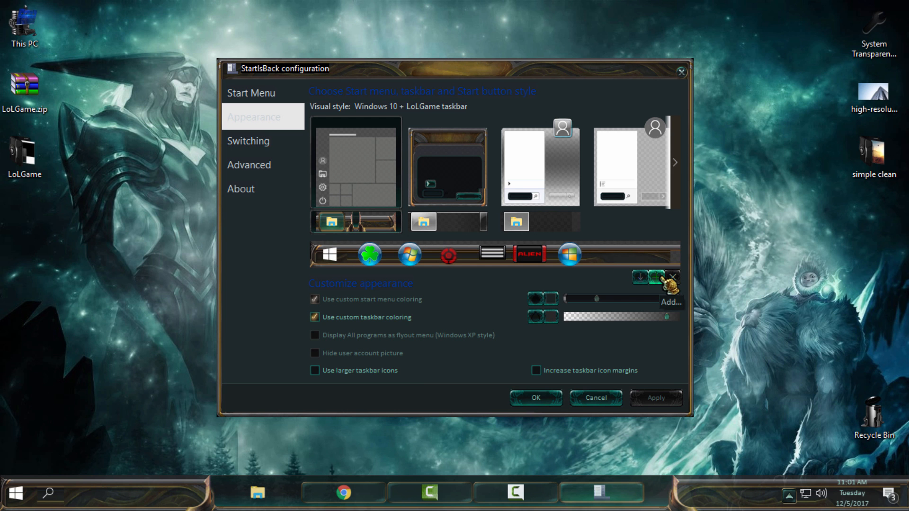
Add Default.png from Desktop > LoLGame > LoLGame > StartOrb as the custom Start button
left_click(670, 281)
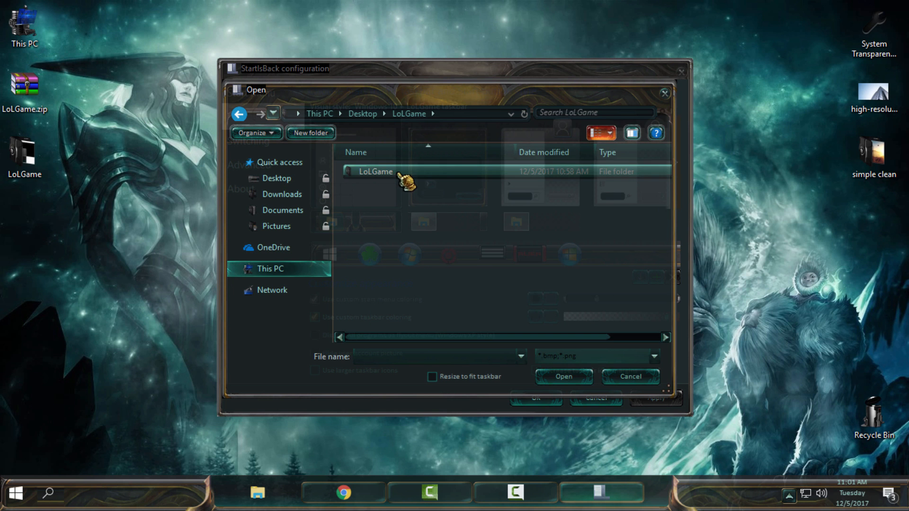
double_click(376, 171)
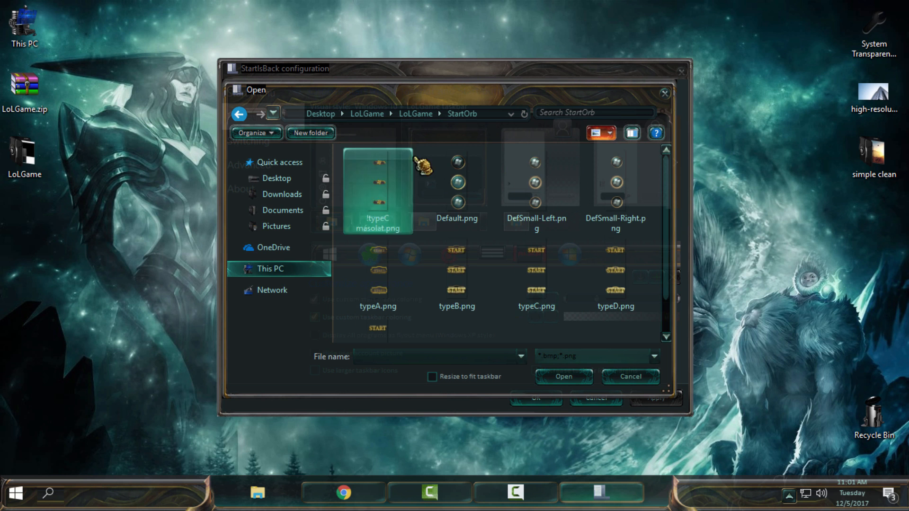
left_click(535, 182)
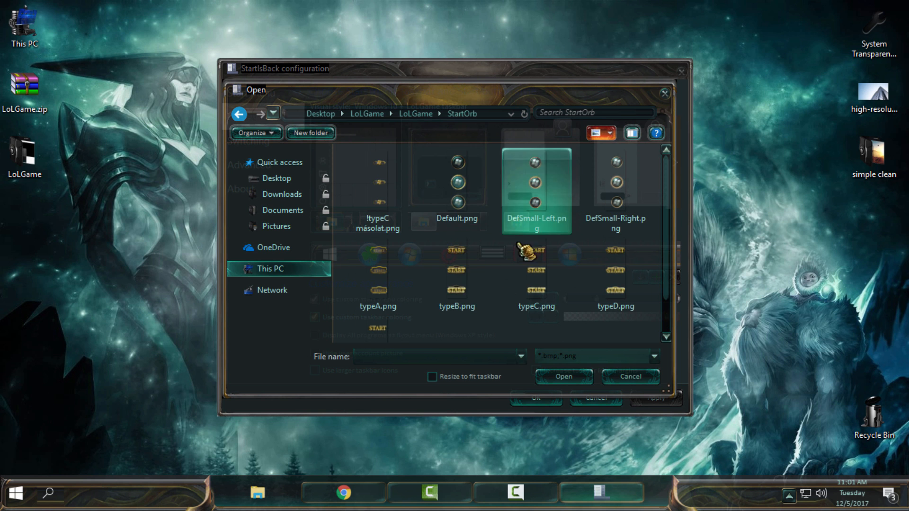
left_click(377, 191)
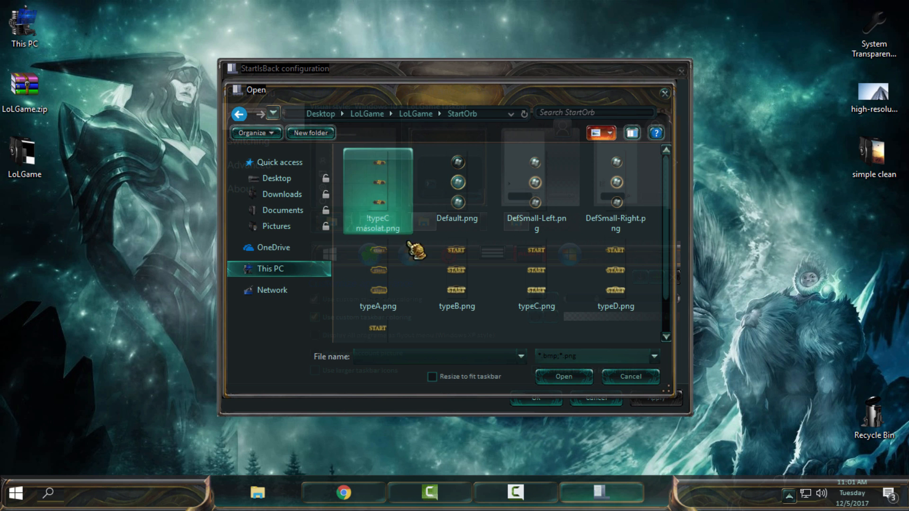
left_click(457, 187)
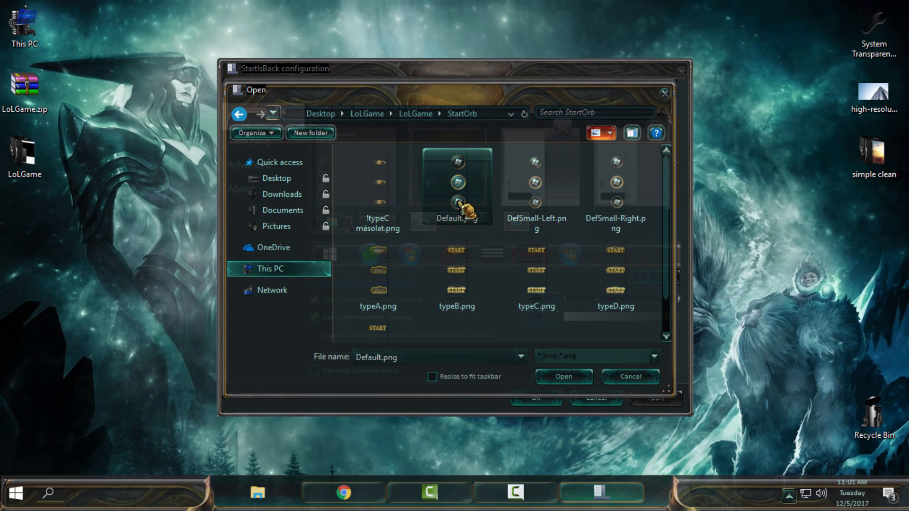
left_click(563, 377)
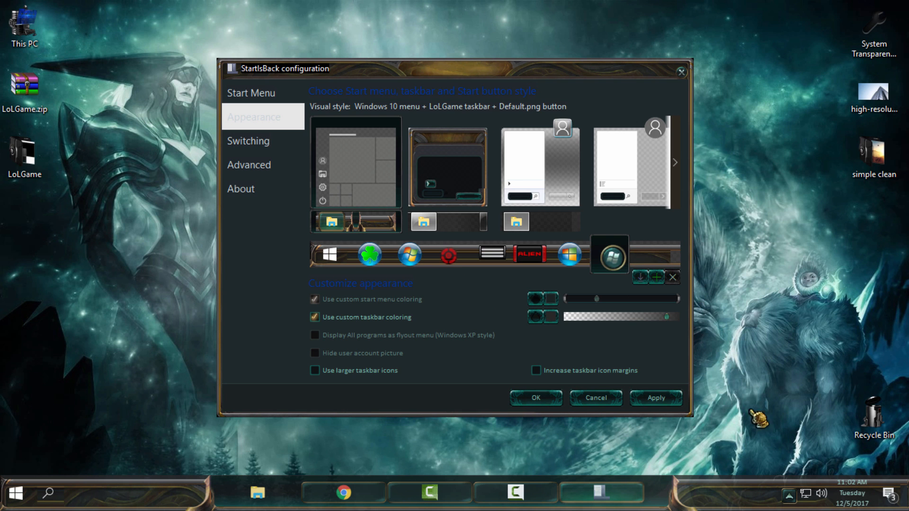
Apply the Default.png orb and the LoLGame Start menu style in StartIsBack
left_click(656, 398)
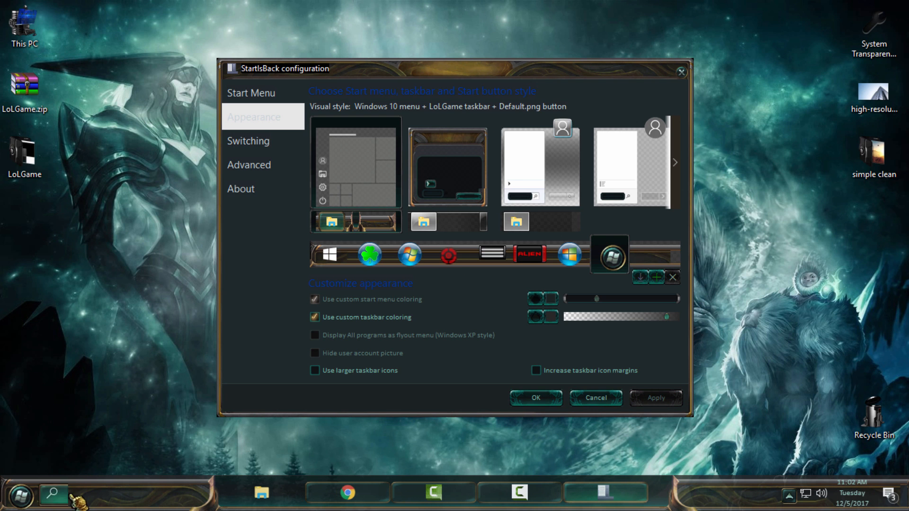
left_click(23, 494)
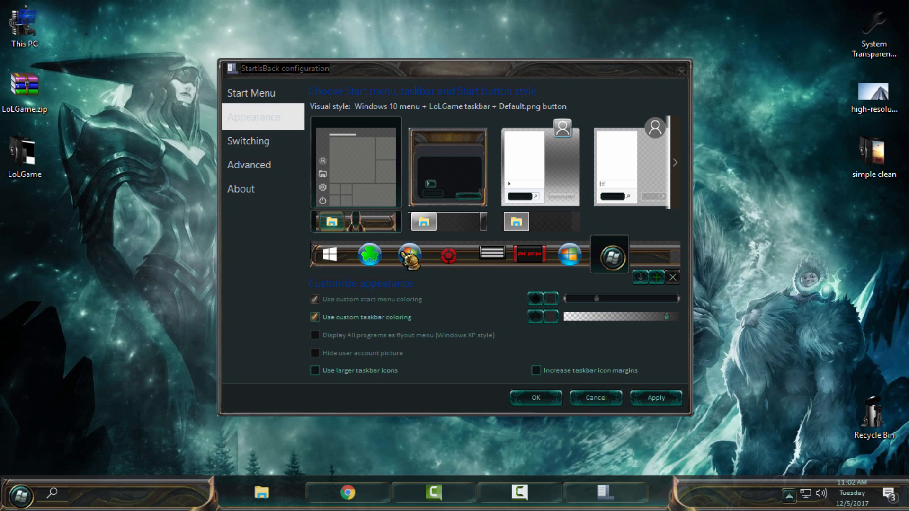
left_click(448, 163)
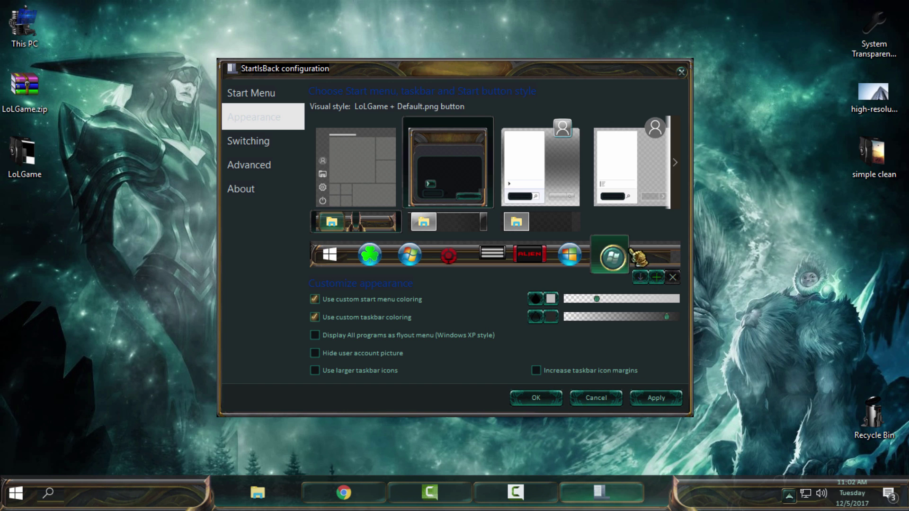
left_click(656, 398)
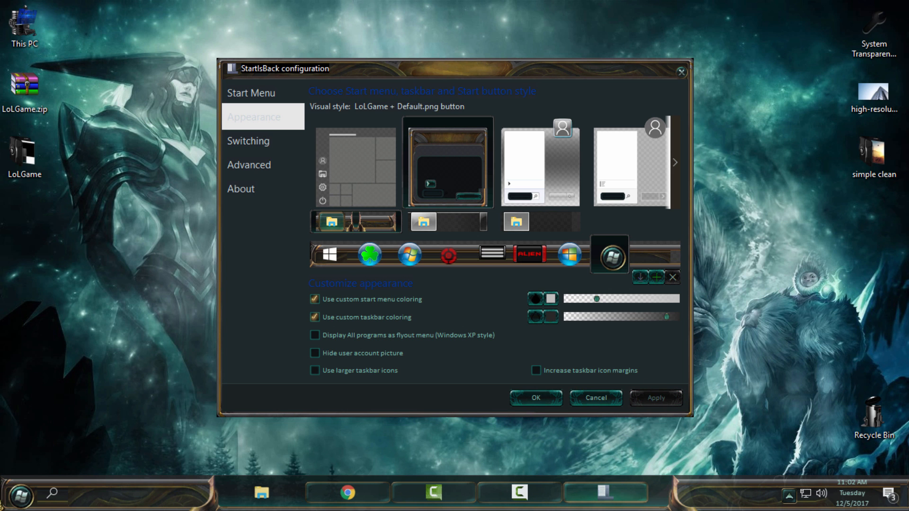
left_click(18, 494)
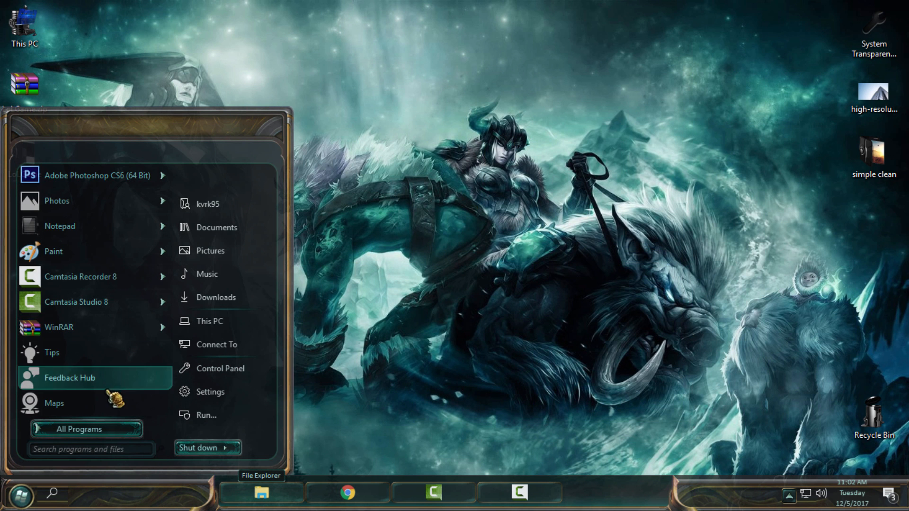
Preview the restyled Start menu, desktop context menu and themed Documents window, then close Documents
left_click(85, 429)
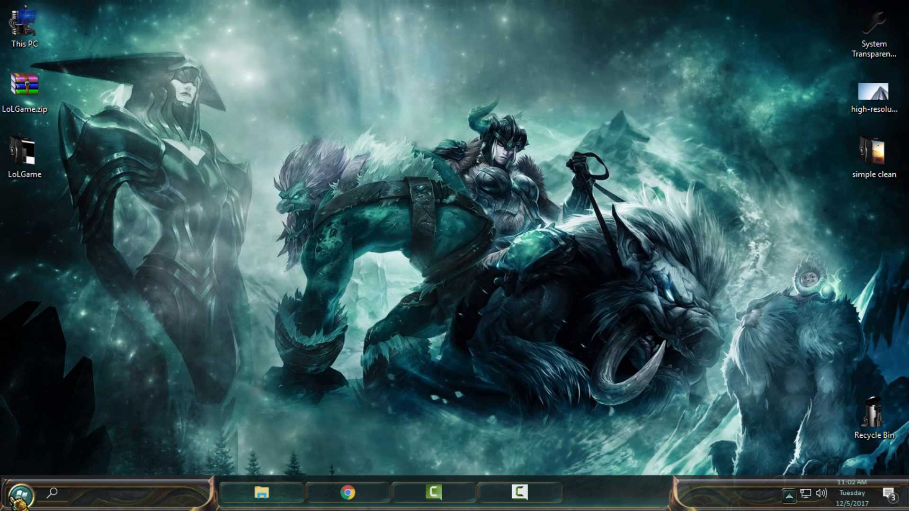
left_click(17, 500)
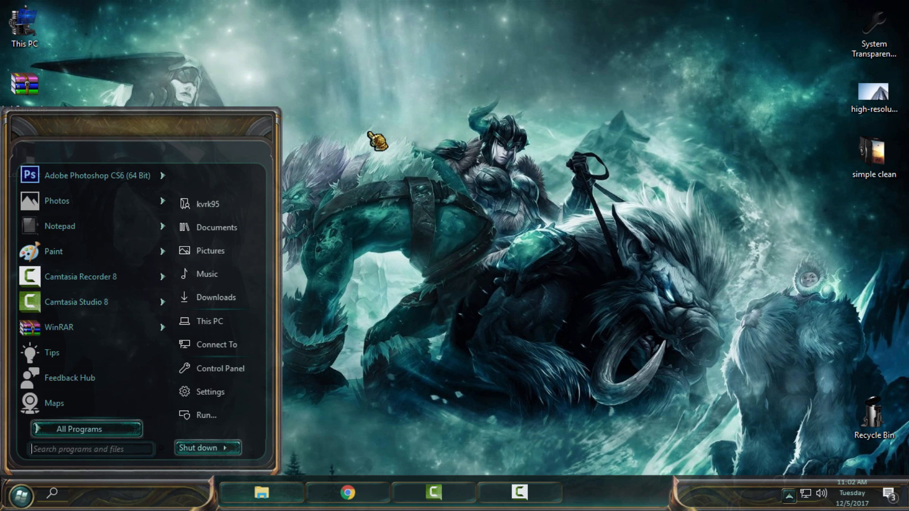
mouse_move(266, 281)
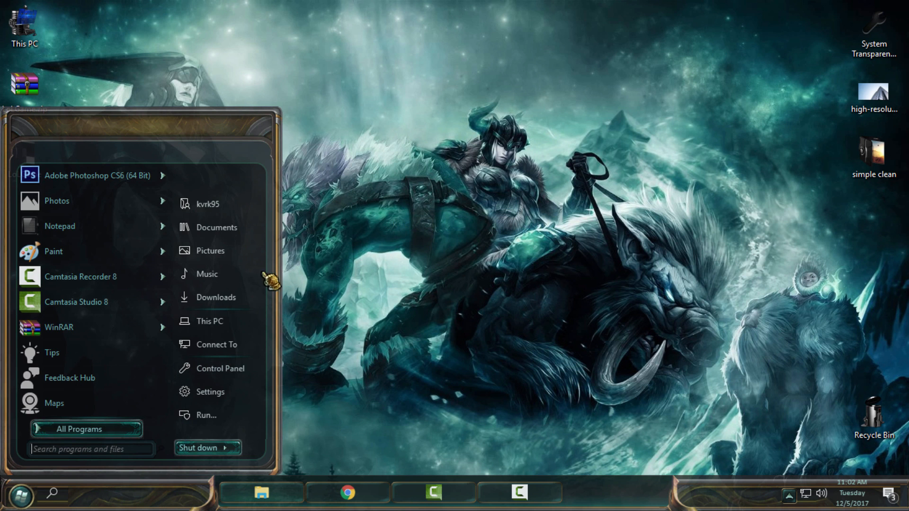
right_click(206, 274)
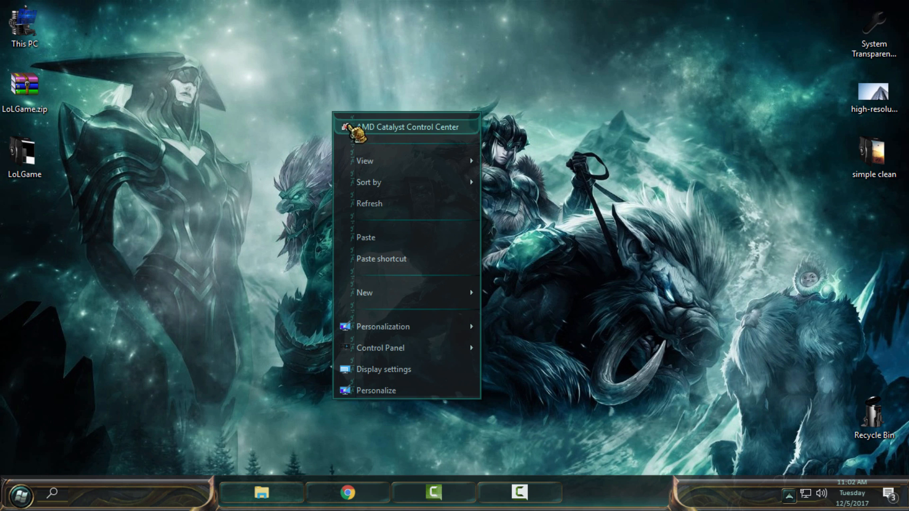
left_click(17, 493)
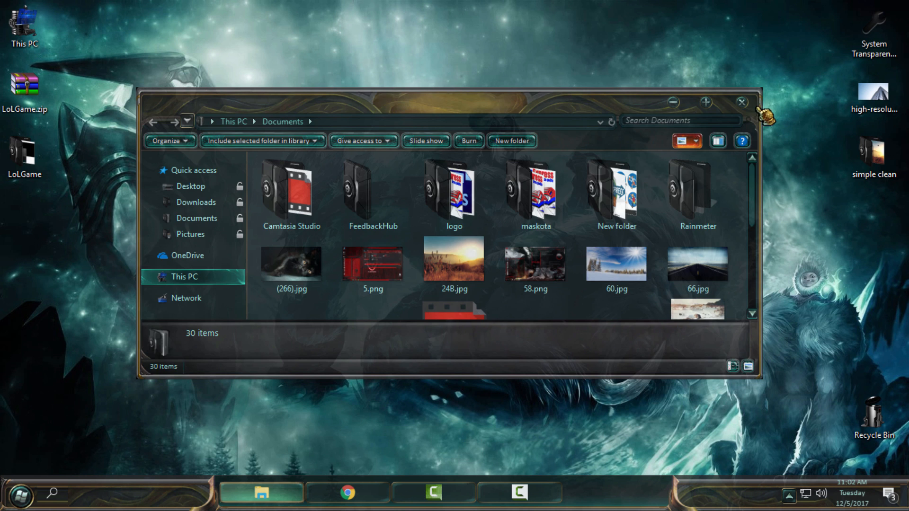
left_click(739, 101)
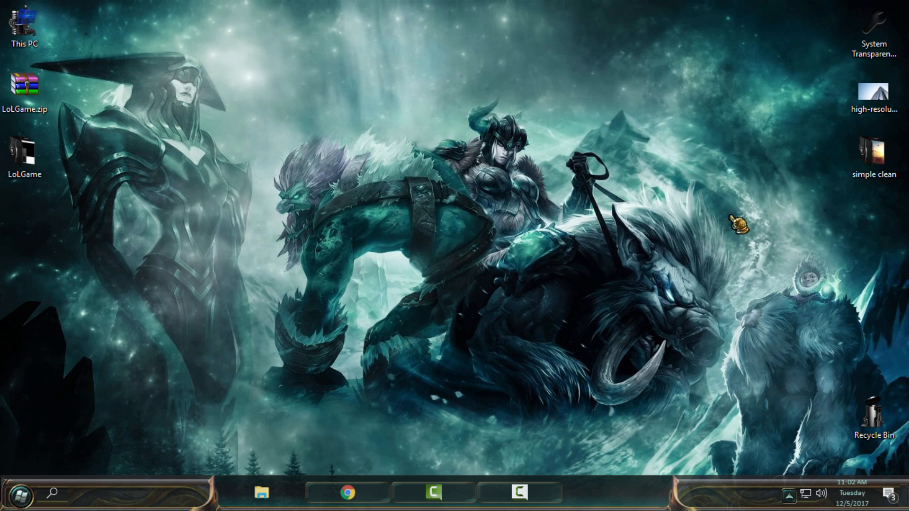